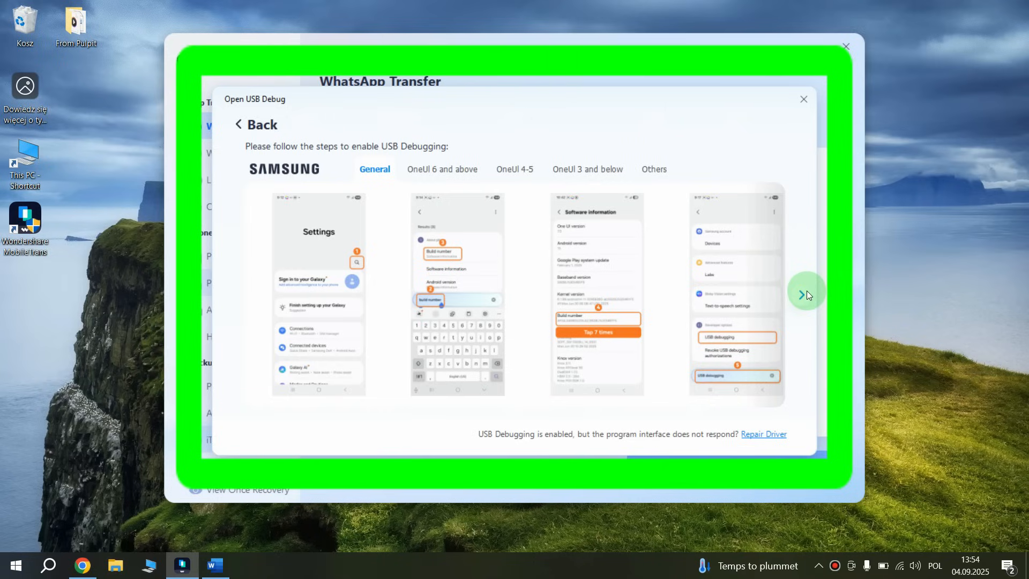
Page the Samsung USB debugging guide forward to the Developer options and Allow USB debugging screens.
{"action": "left_click", "coordinate": [806, 294]}
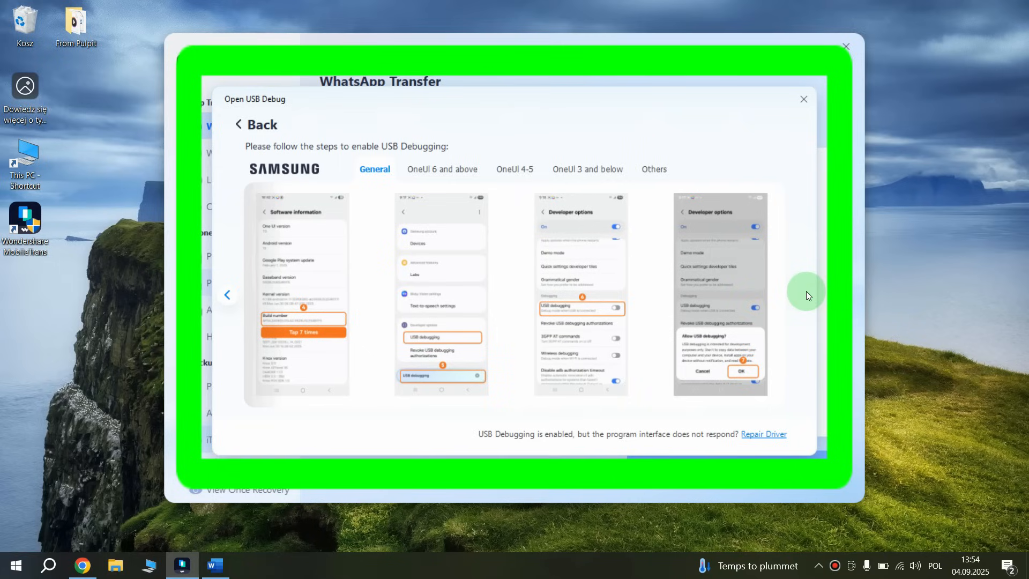